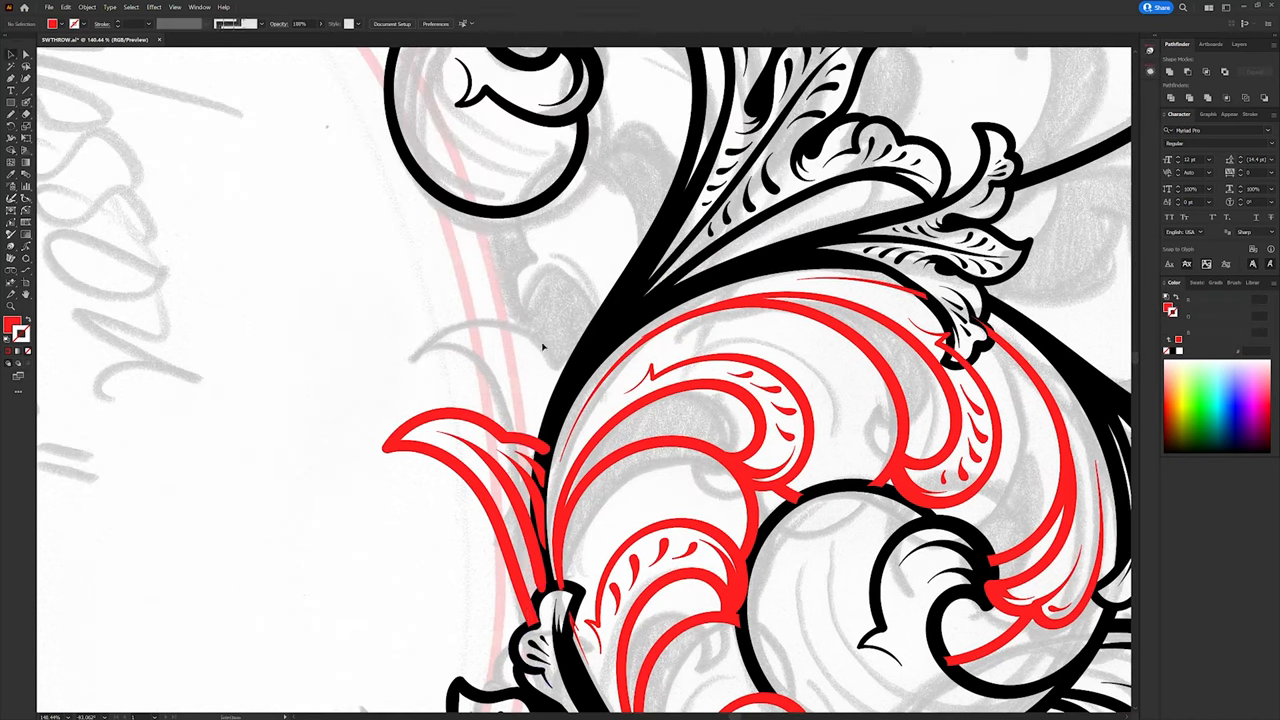
# Step: Draw red hatch strokes inside the curling scroll leaves over the sketch
pyautogui.scroll(-3)
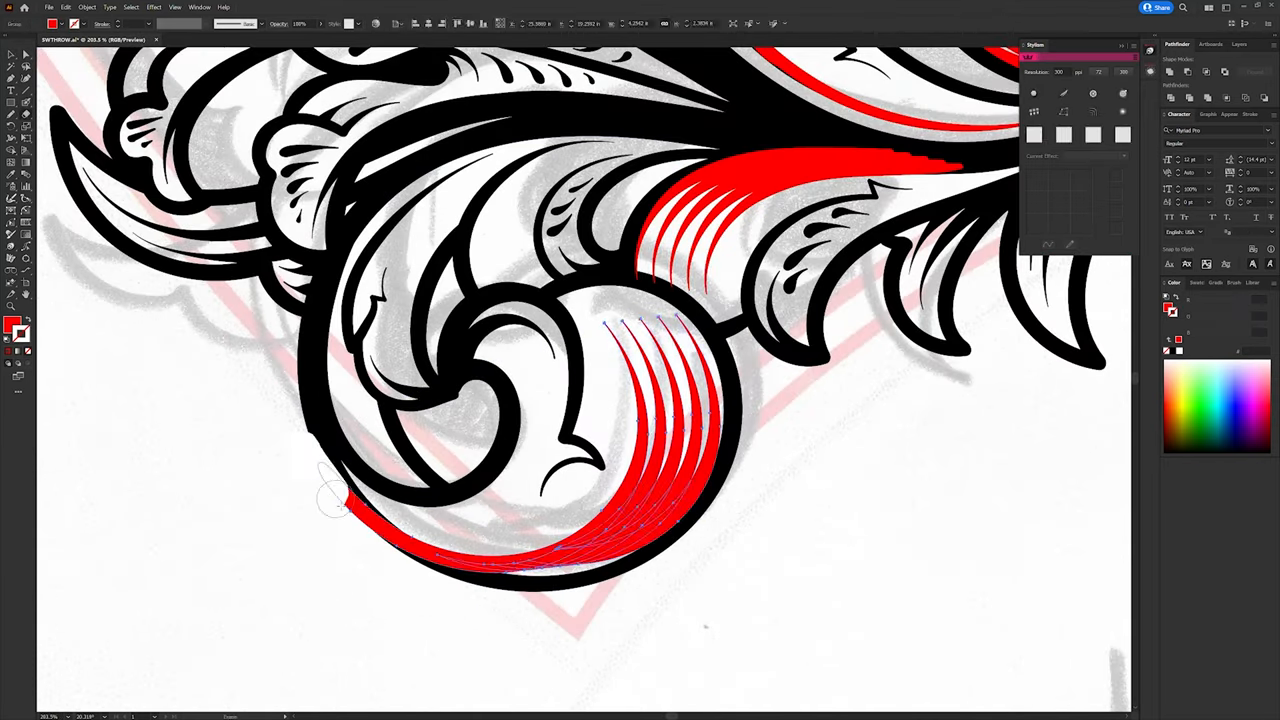
# Step: Shade the remaining scroll leaves with red hatch strokes
pyautogui.click(86, 8)
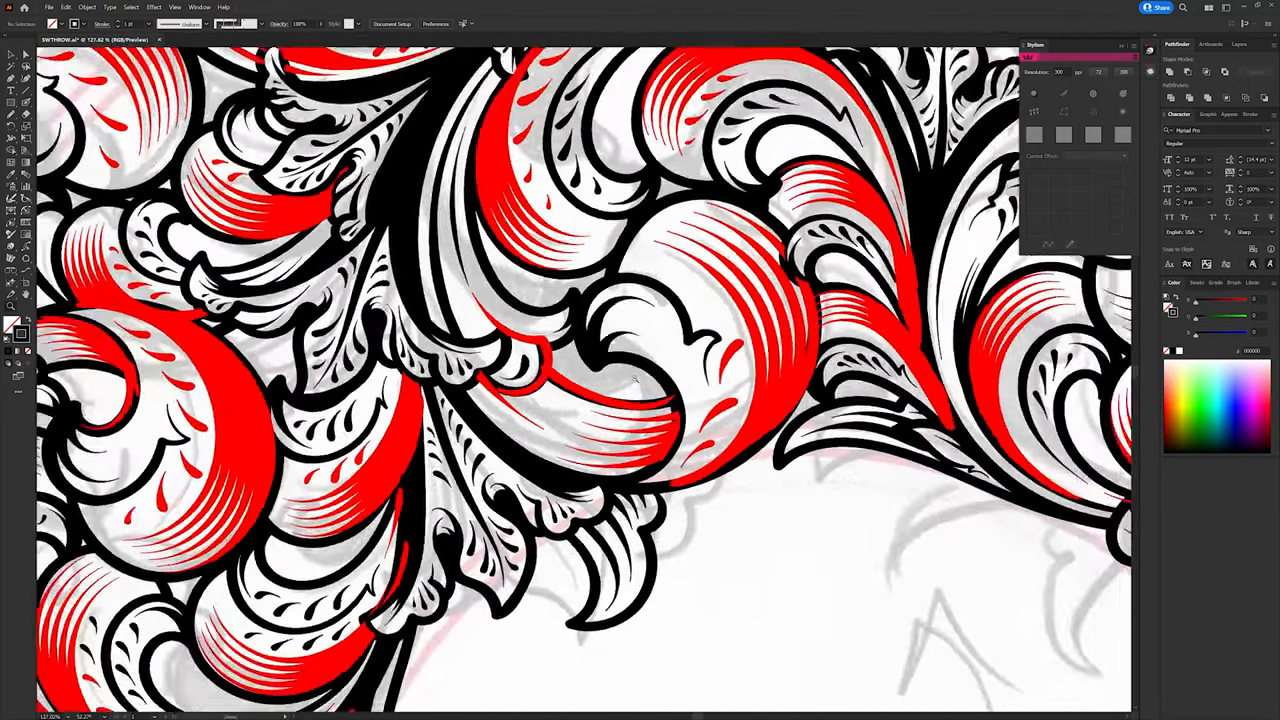
pyautogui.click(88, 8)
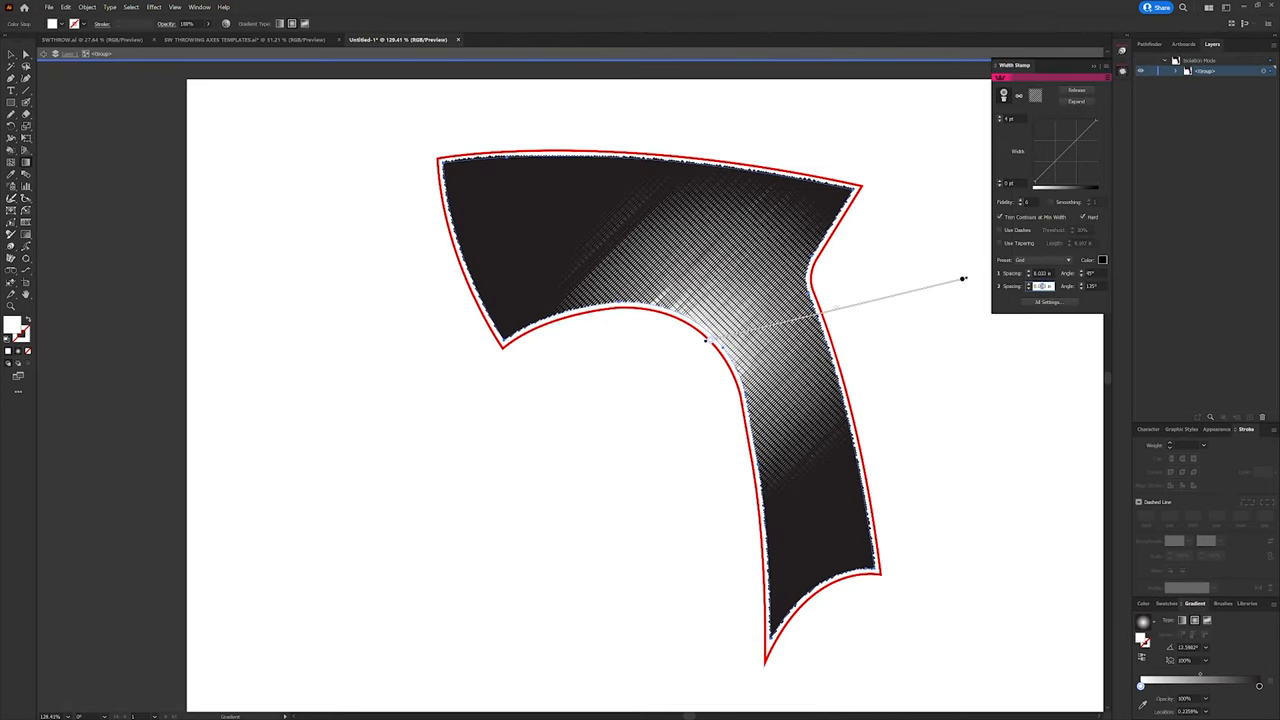
# Step: Set the blade's line-fill direction and place the teal scrollwork inside the blade shape
pyautogui.moveTo(964, 278); pyautogui.dragTo(900, 240)
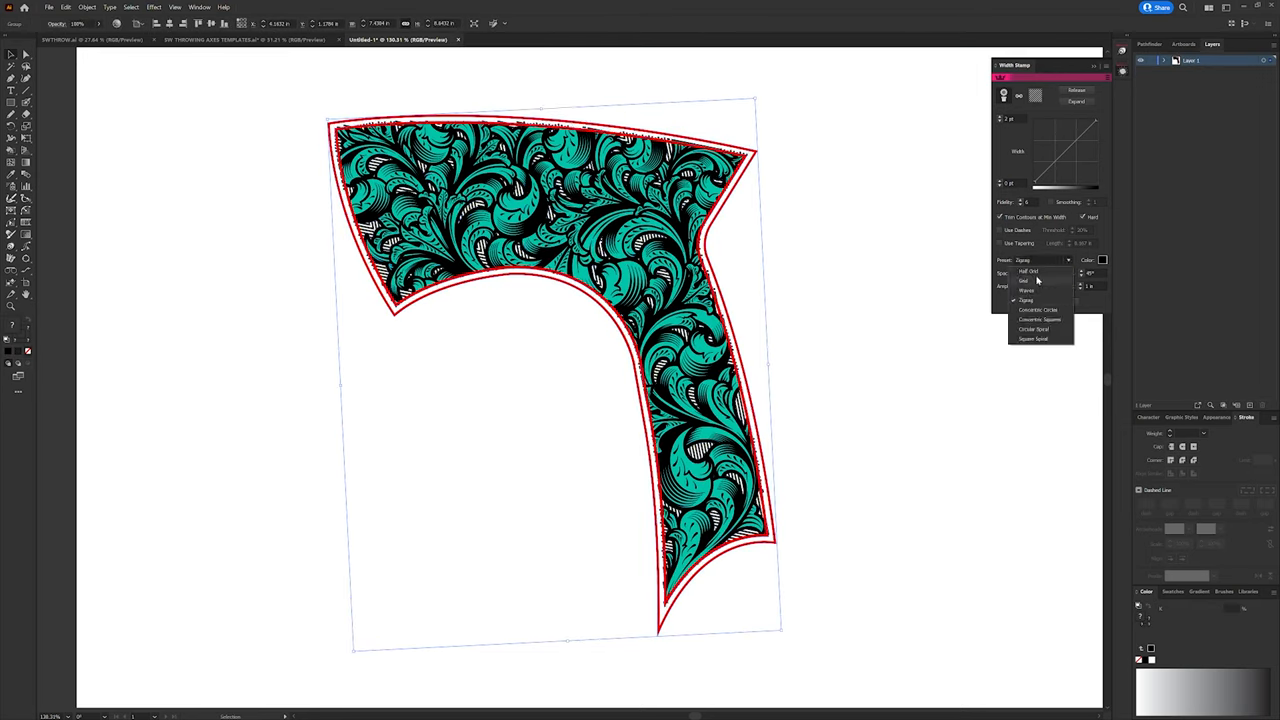
pyautogui.click(1028, 272)
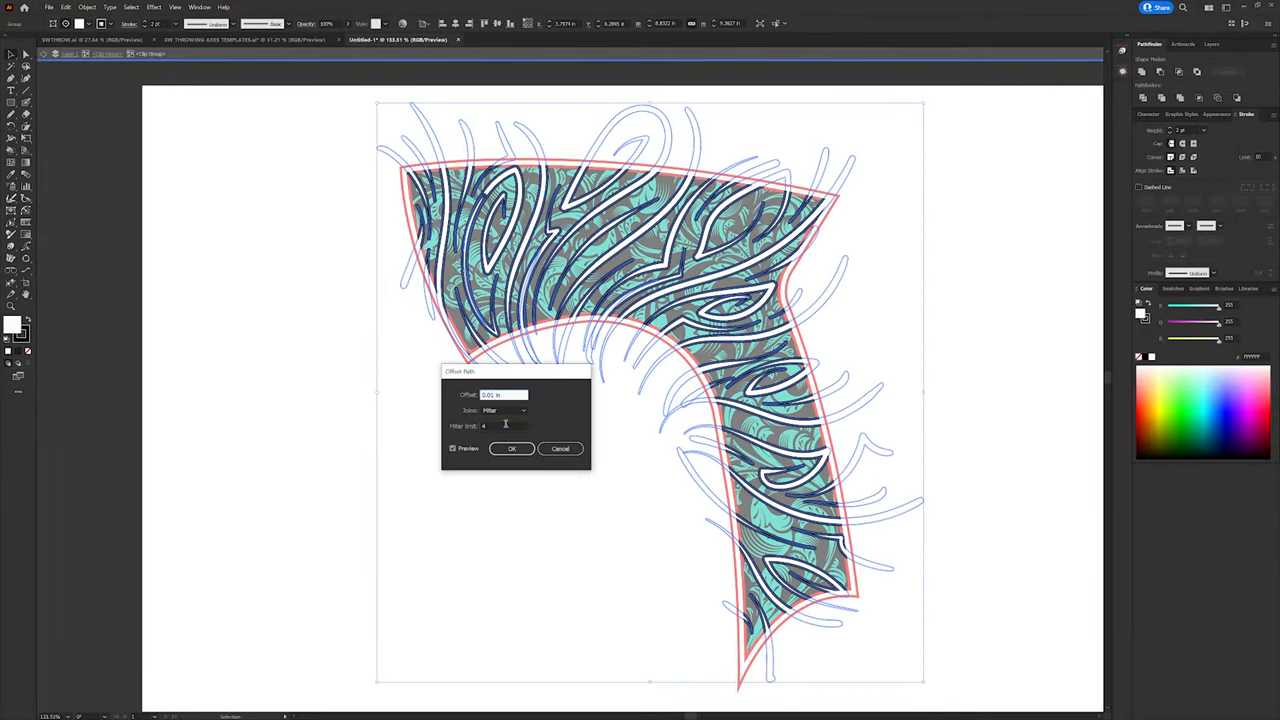
# Step: Confirm the Offset Path outline, mirror the blade pair, and start Export As
pyautogui.click(512, 448)
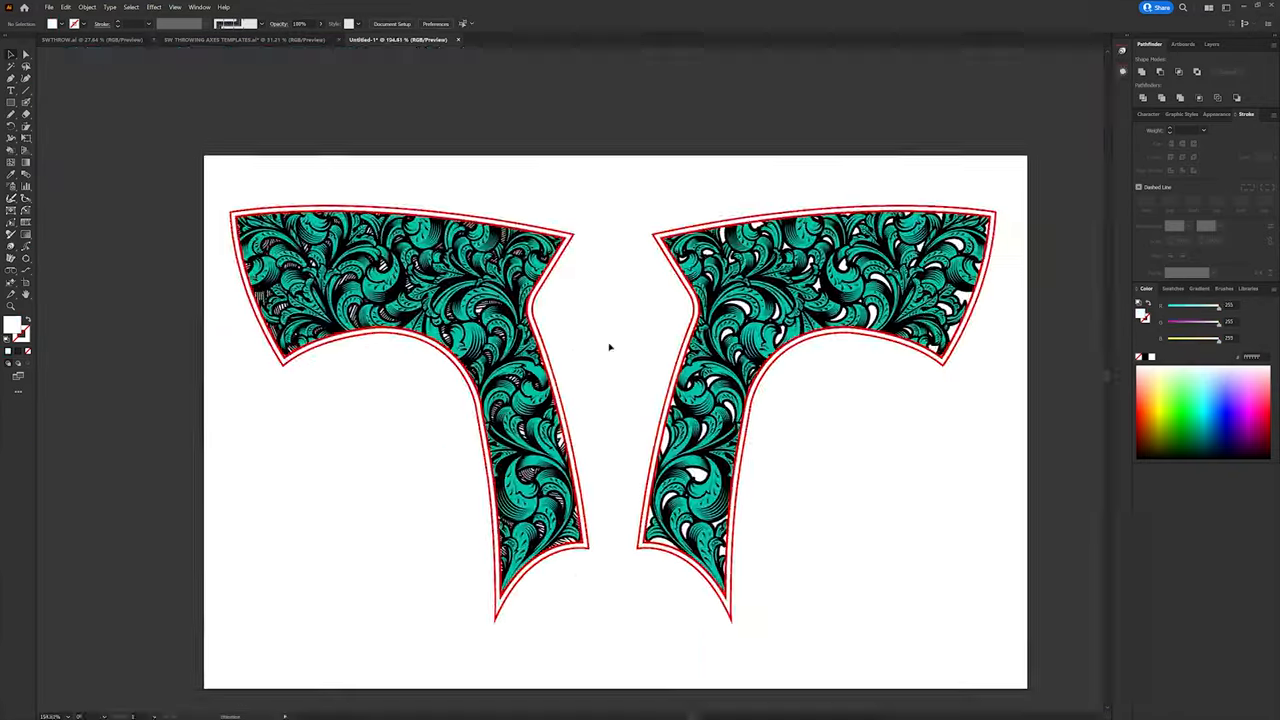
pyautogui.click(88, 8)
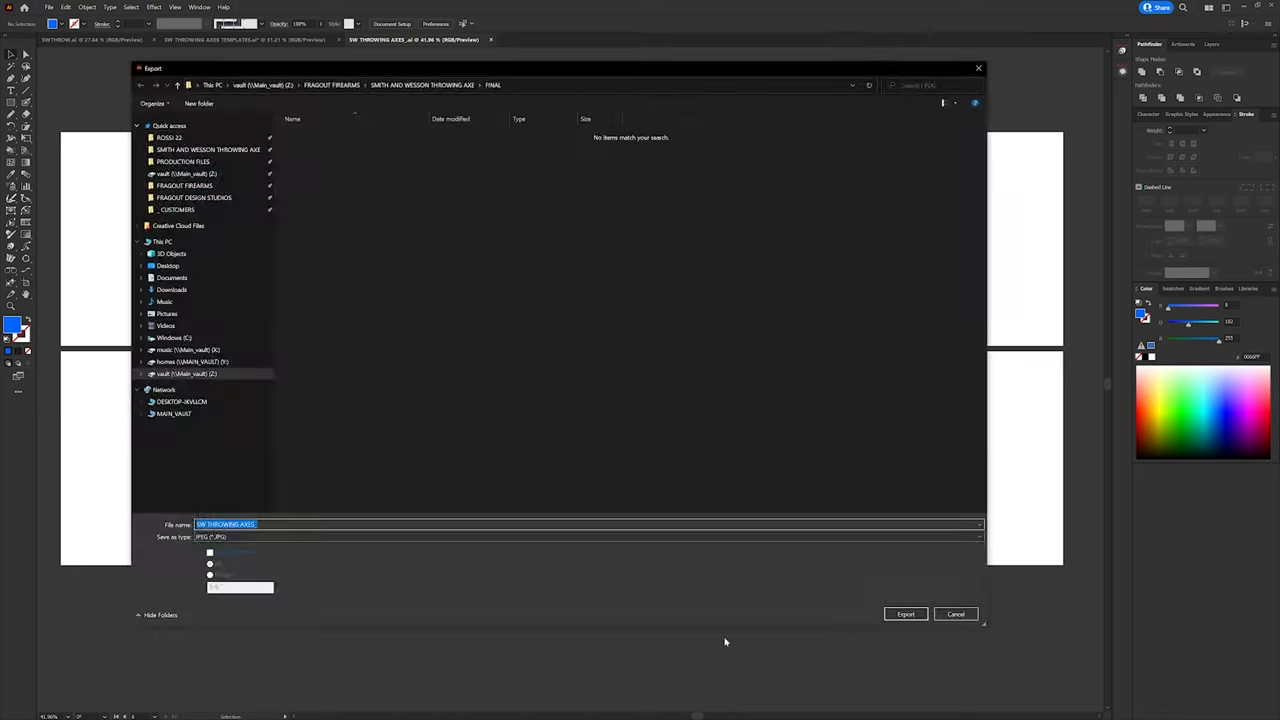
# Step: Export the six coloured blade variants as EPS with default EPS options
pyautogui.click(904, 614)
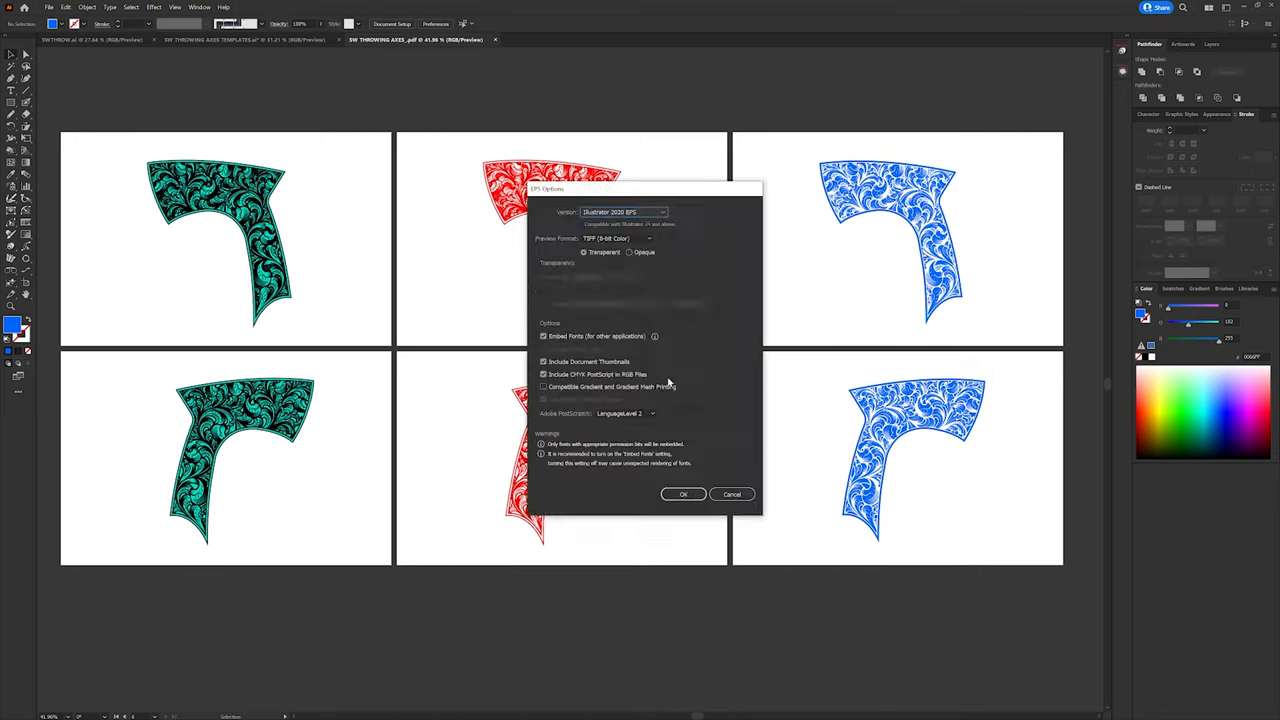
pyautogui.click(684, 494)
pyautogui.write('SW THROWI')
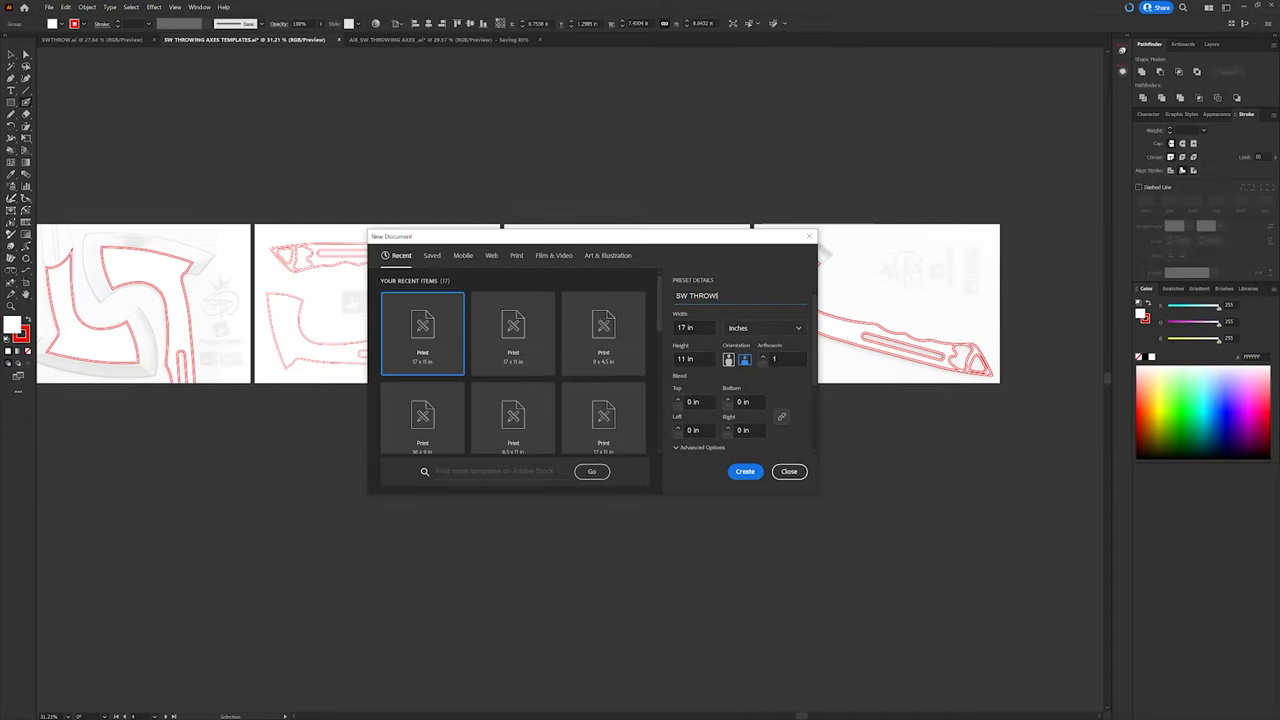
# Step: Create the new document alongside the axe-blade artwork
pyautogui.click(744, 472)
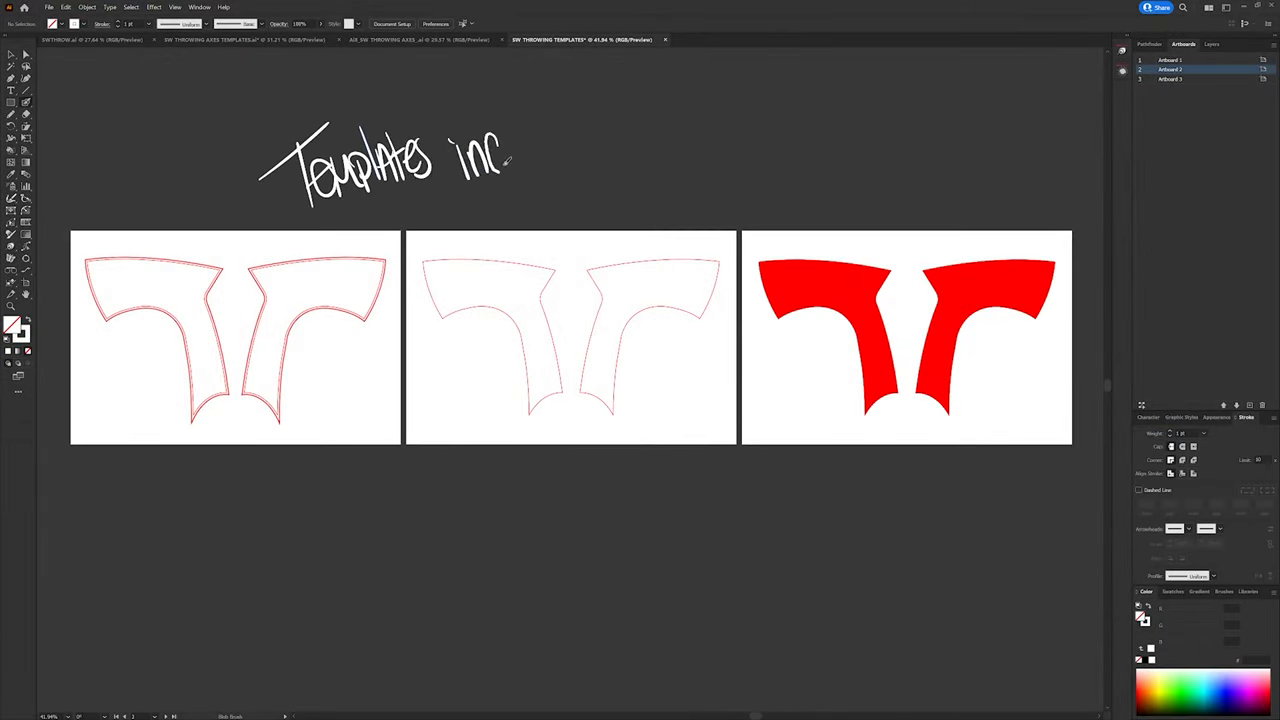
# Step: Switch to the scrollwork document and start Save As in Illustrator format
pyautogui.click(418, 40)
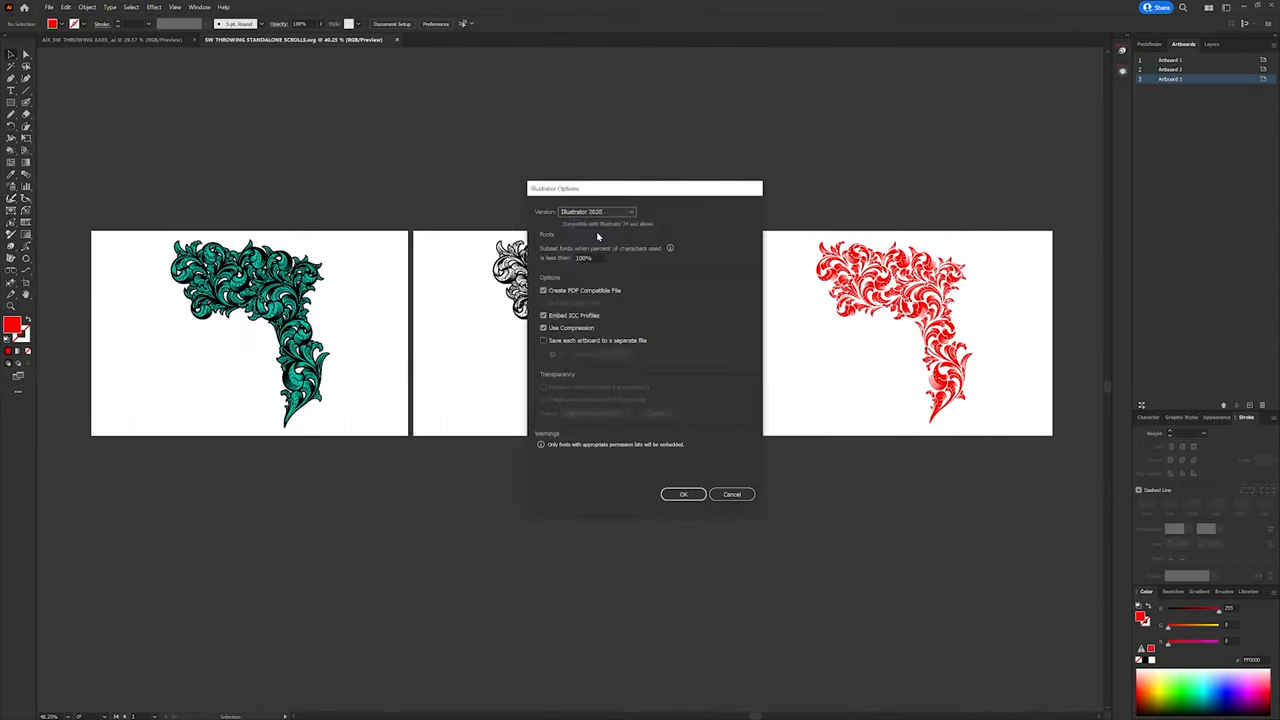
# Step: Confirm the save options and create the new axe mockup document
pyautogui.click(684, 494)
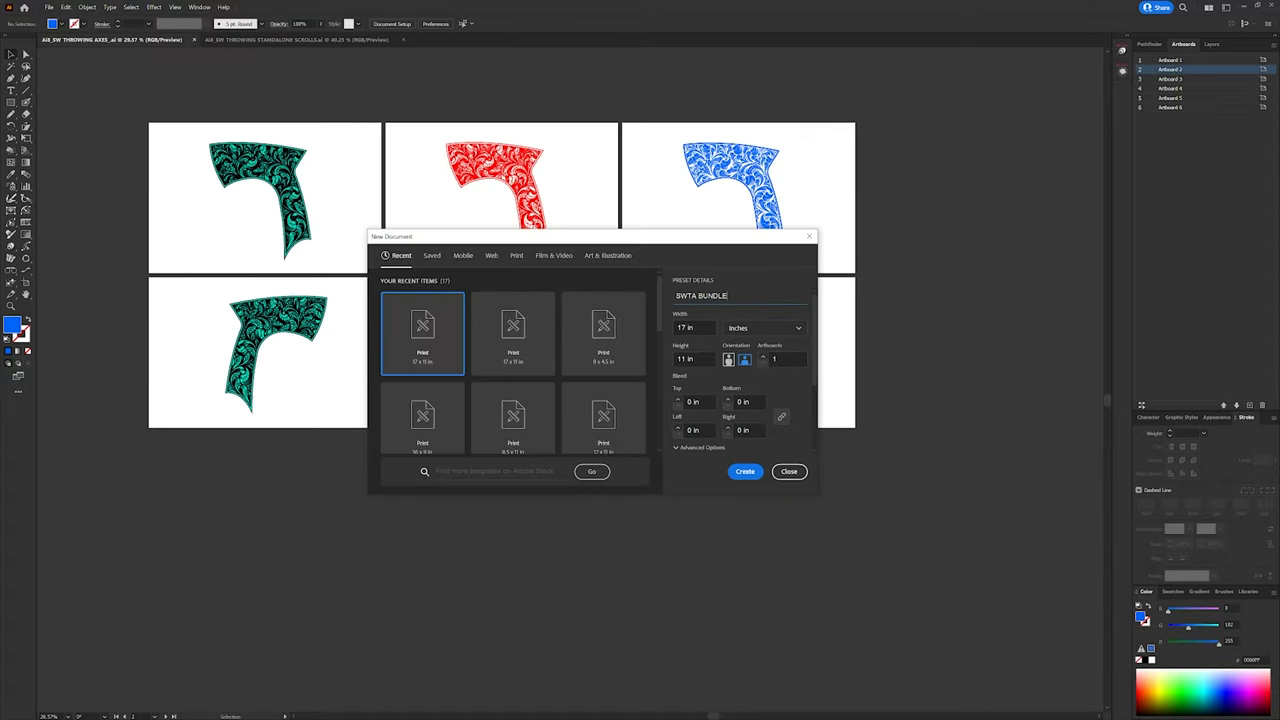
pyautogui.click(744, 472)
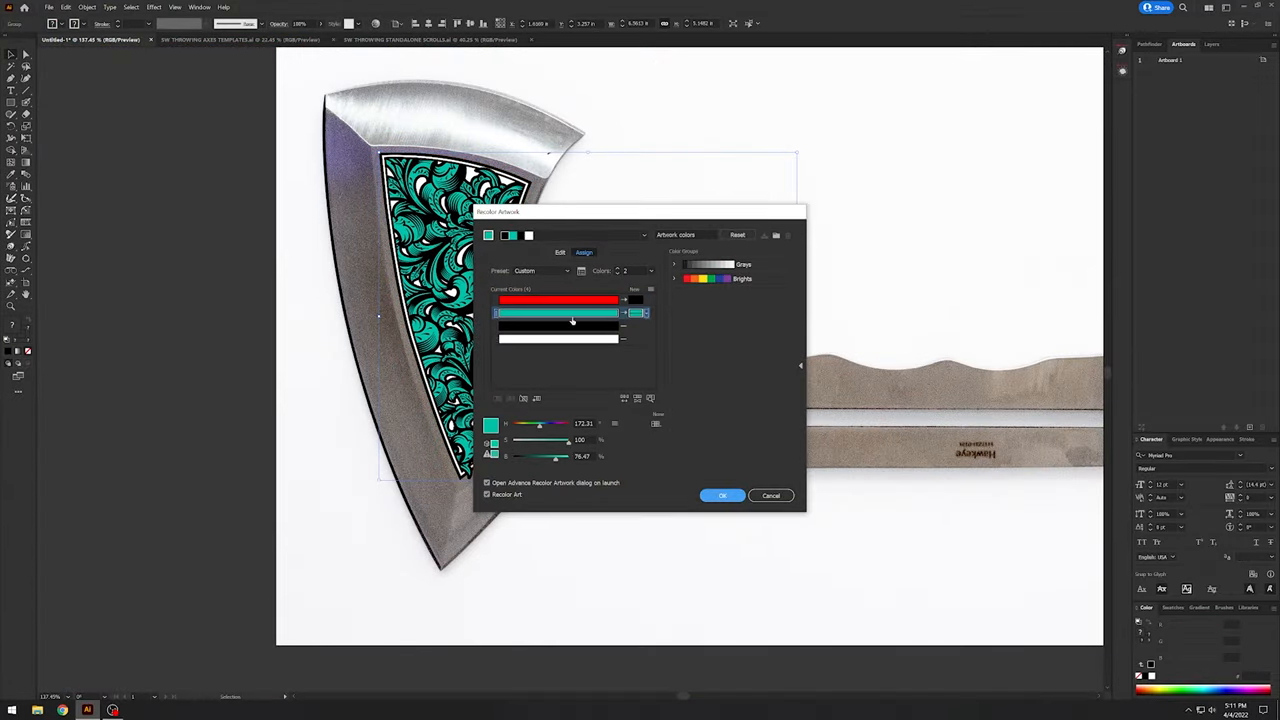
# Step: Apply the Recolor Artwork changes and add the magenta black-stroked blade shape over the axe head
pyautogui.click(724, 496)
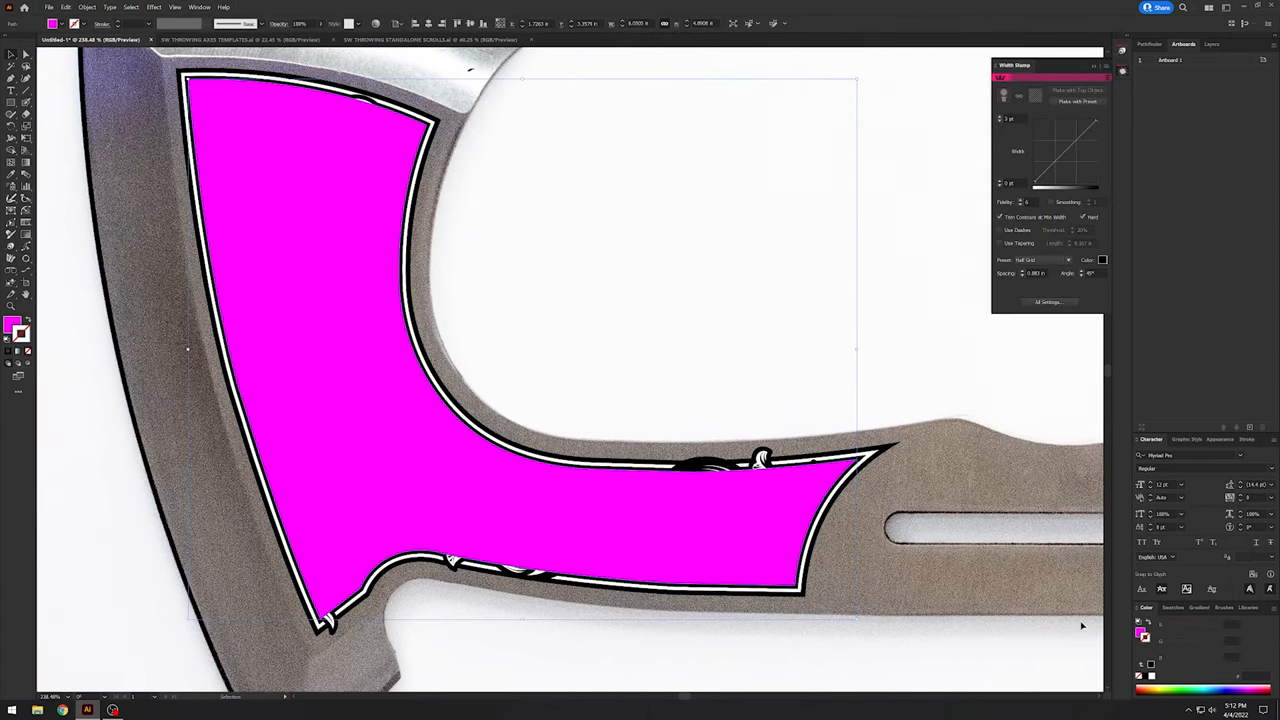
pyautogui.click(1040, 260)
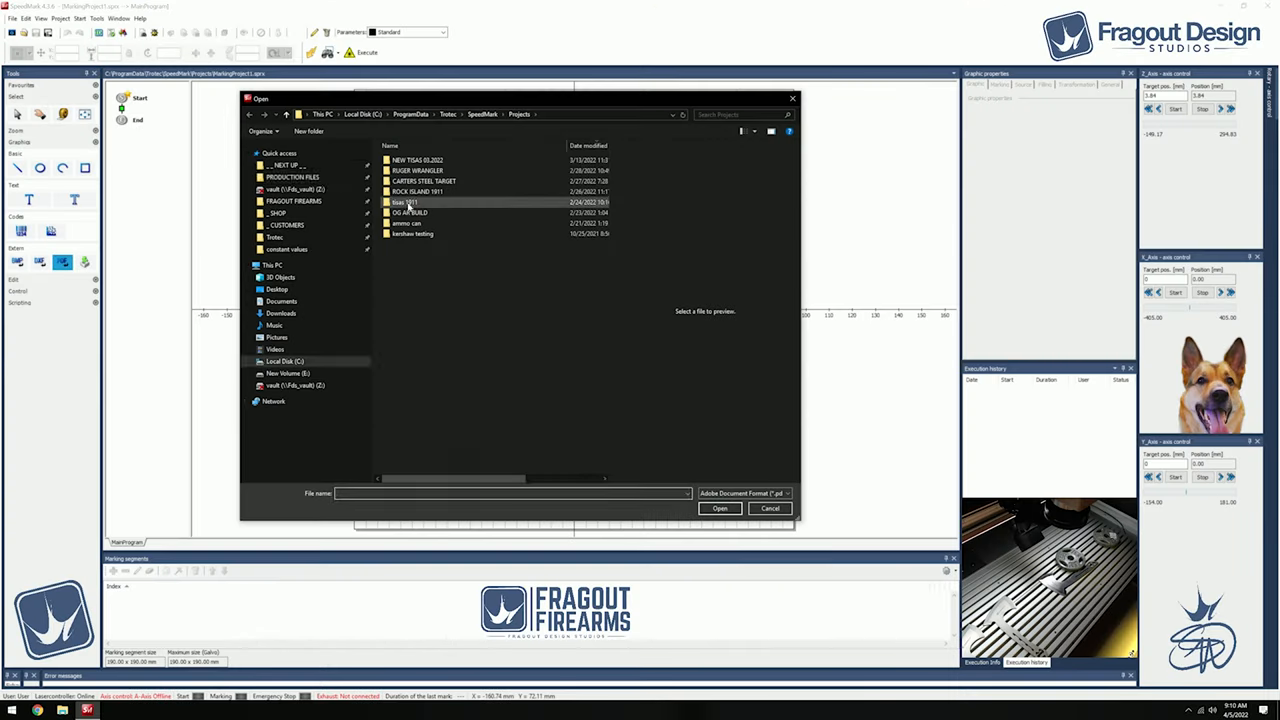
# Step: Import the blade design file and assign marking settings to its graphic entries
pyautogui.click(720, 508)
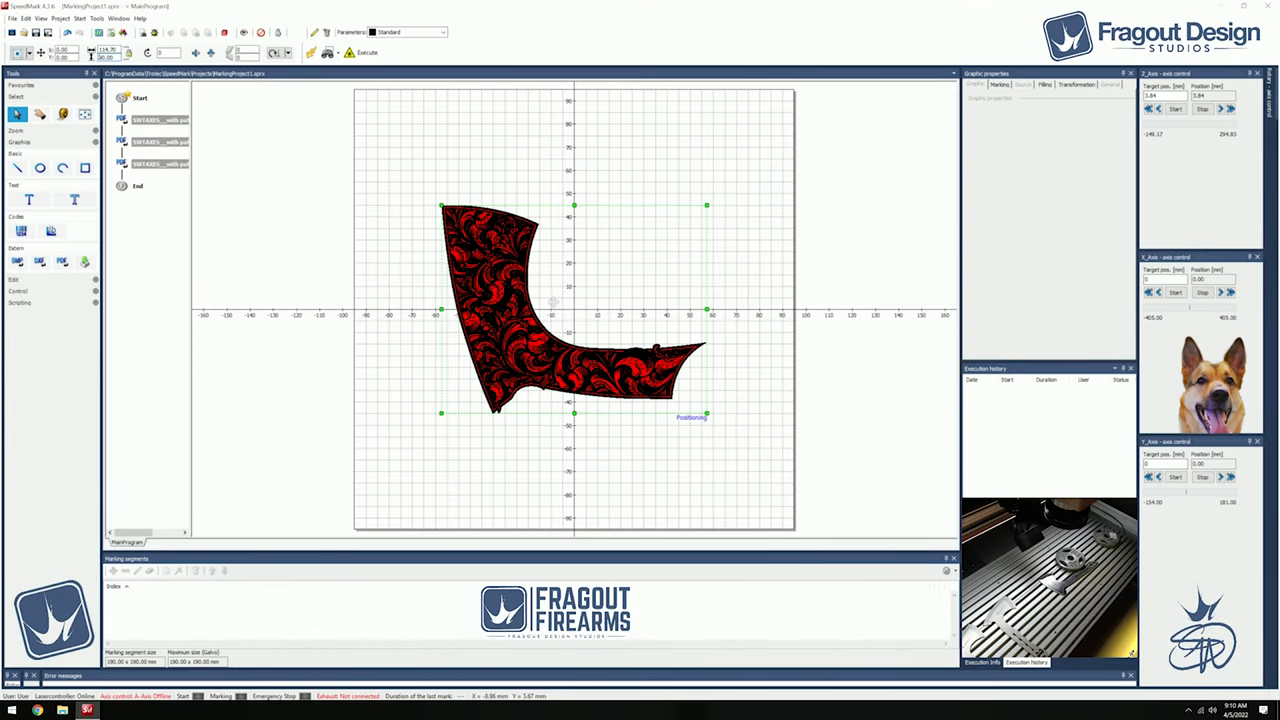
pyautogui.click(178, 164)
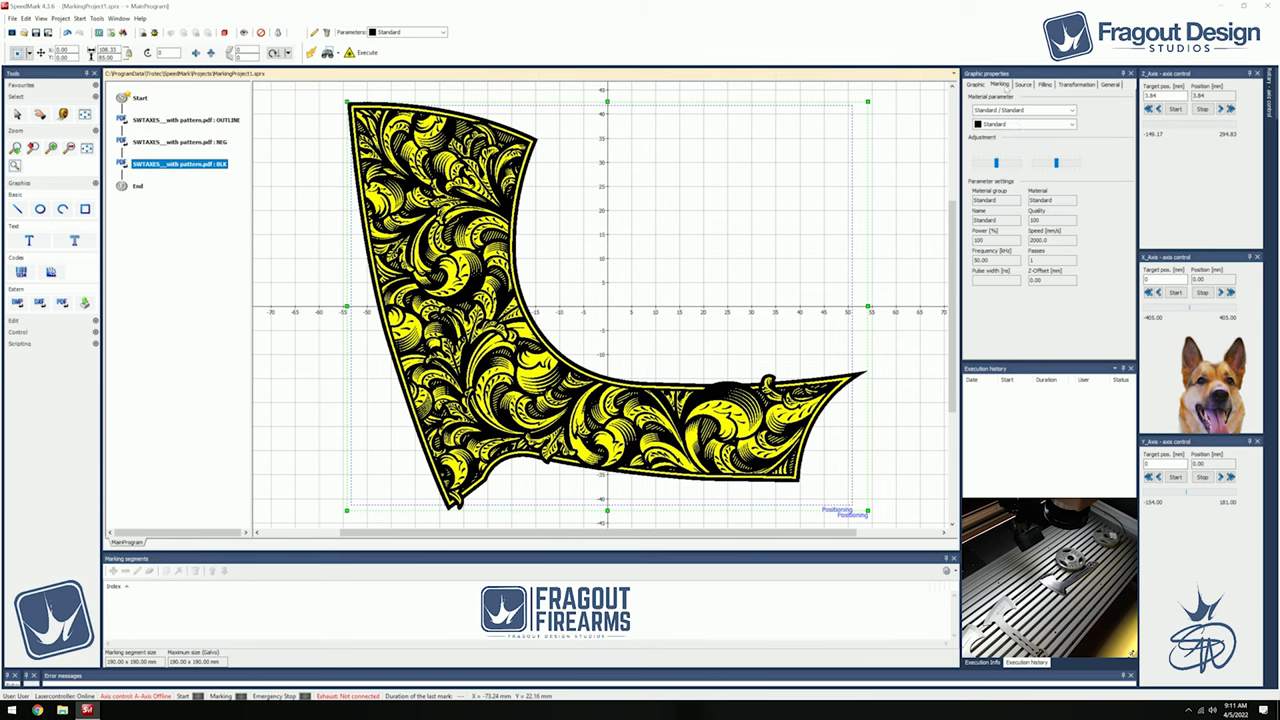
pyautogui.click(184, 120)
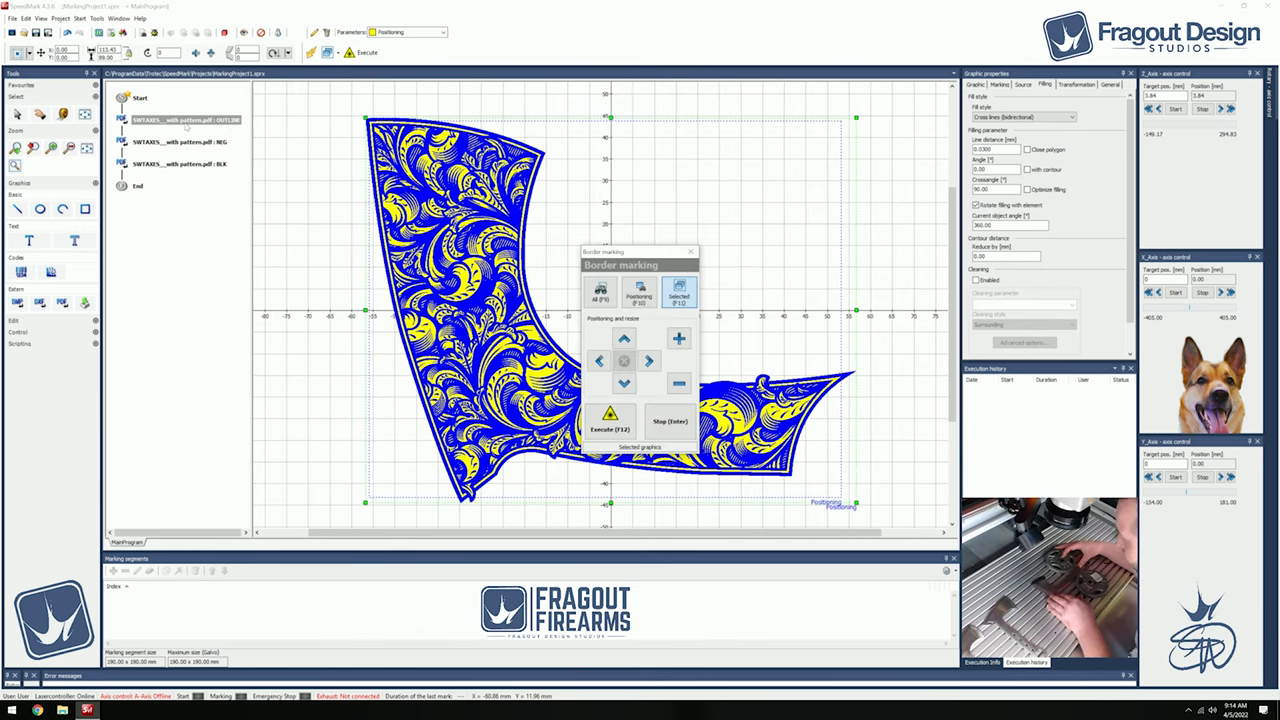
pyautogui.rightClick(180, 140)
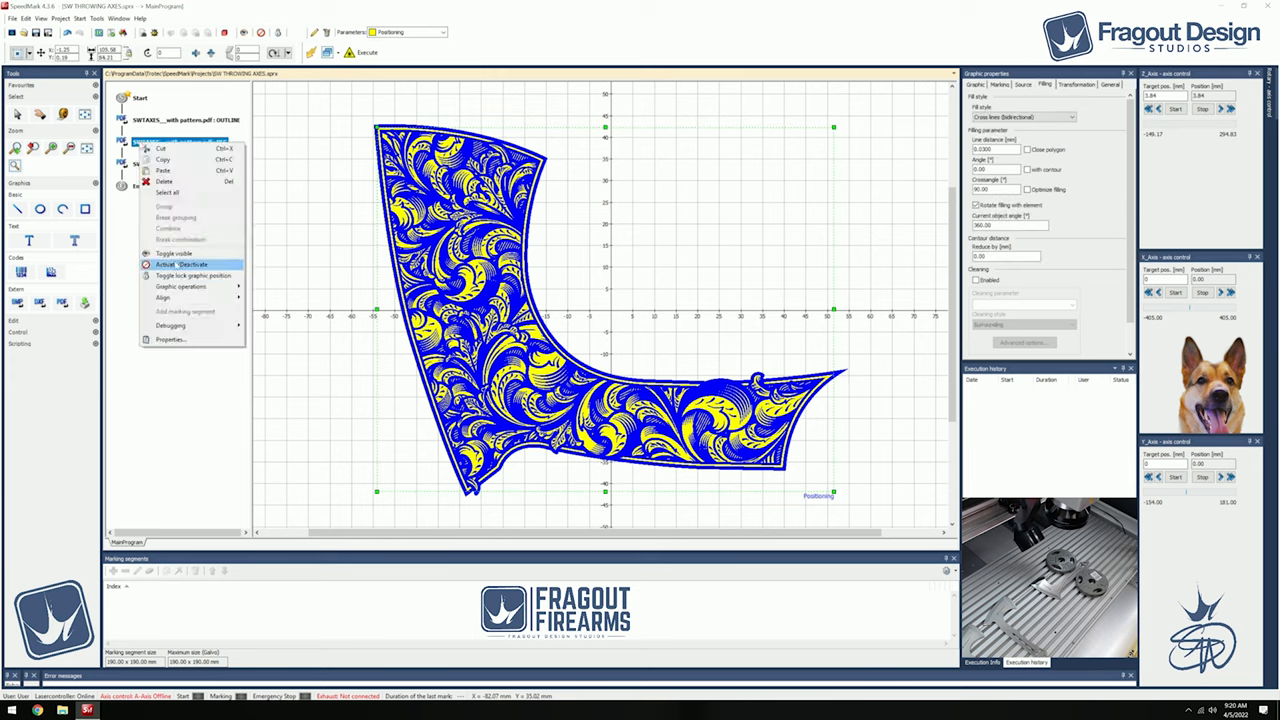